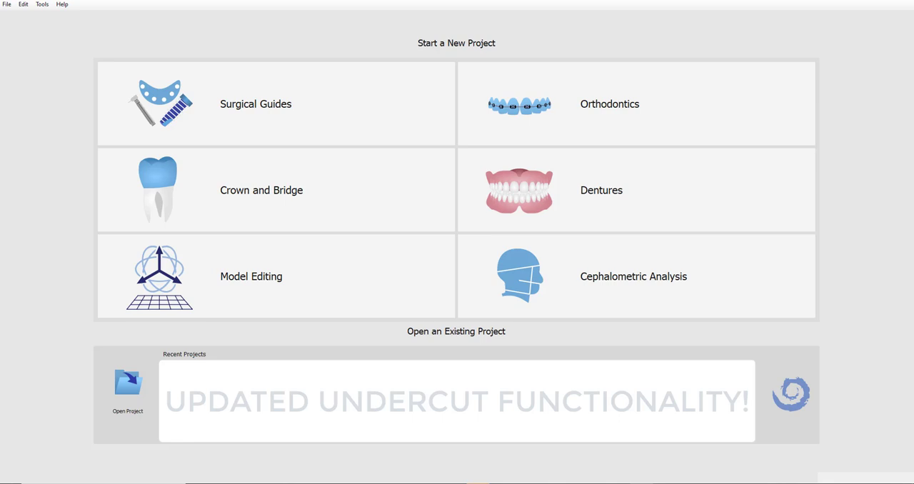
pyautogui.moveTo(60, 451)
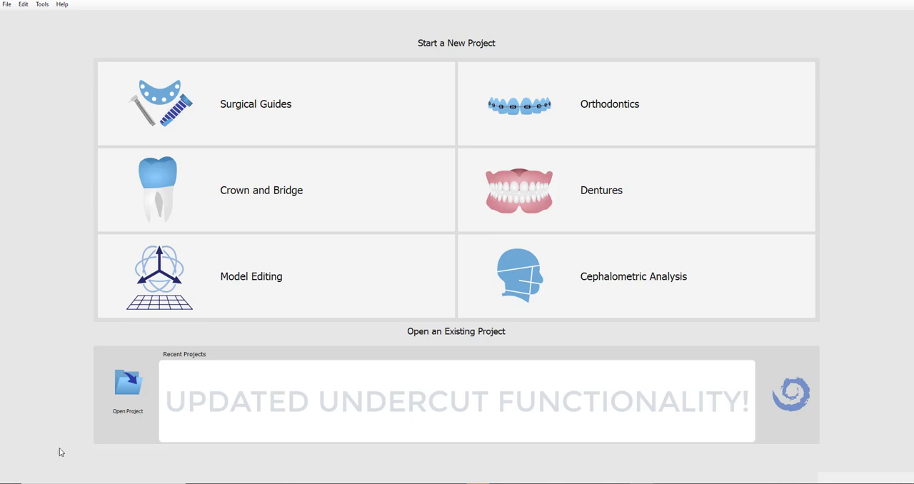
# - Bring up Preferences from the Tools menu to review the Surgical Guide defaults
pyautogui.click(42, 5)
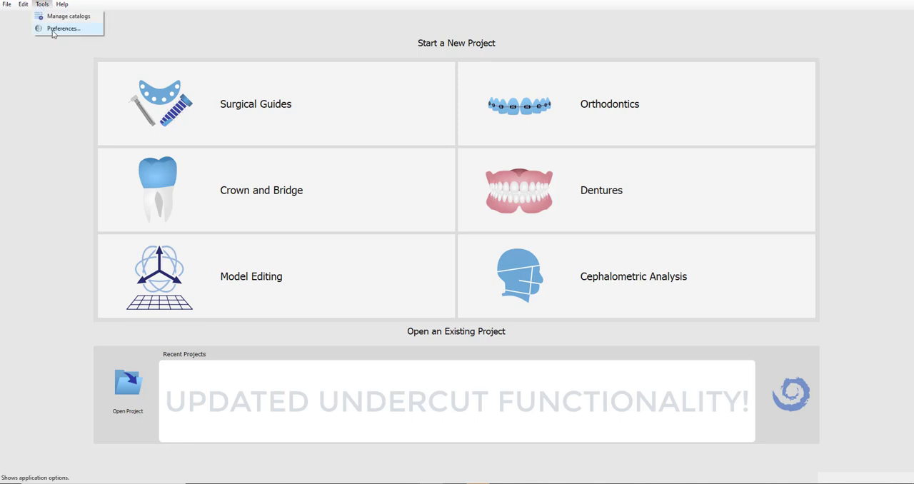
pyautogui.click(63, 29)
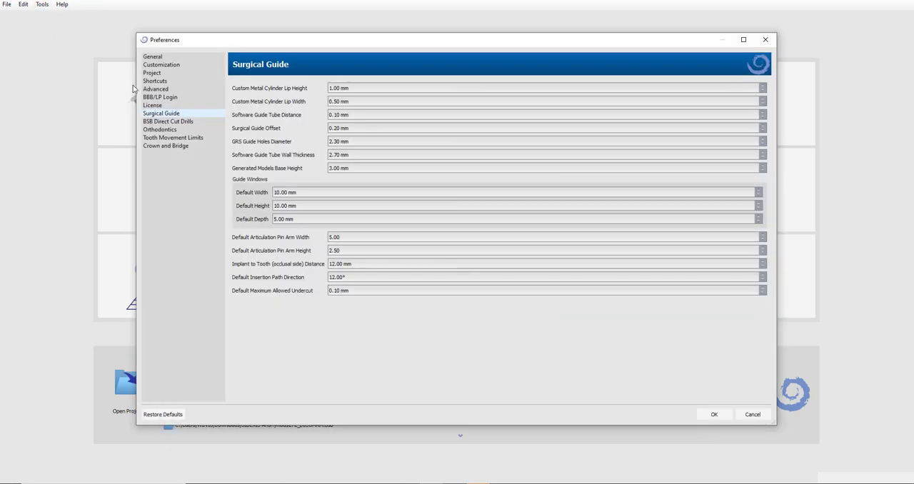
pyautogui.moveTo(240, 282)
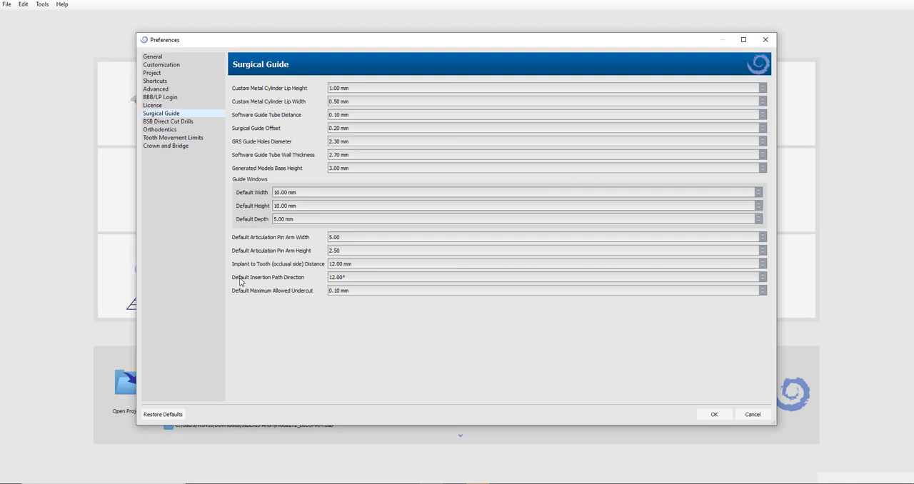
pyautogui.moveTo(320, 285)
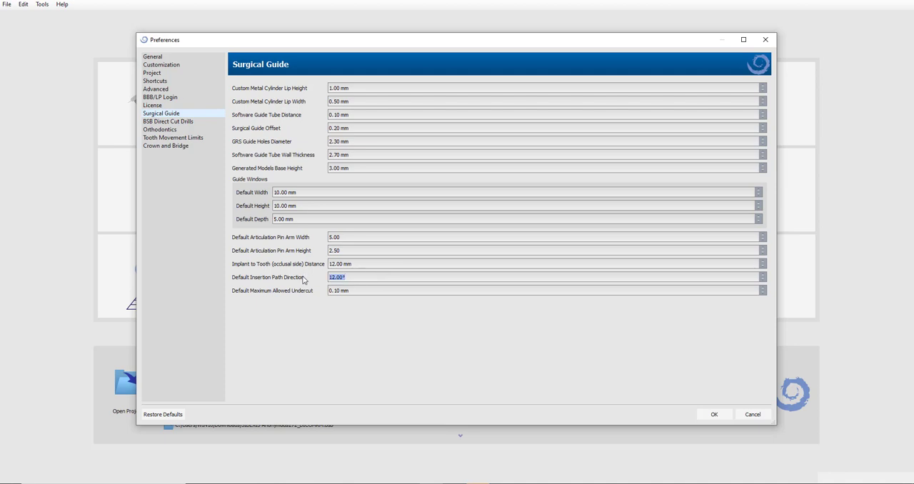
pyautogui.moveTo(346, 286)
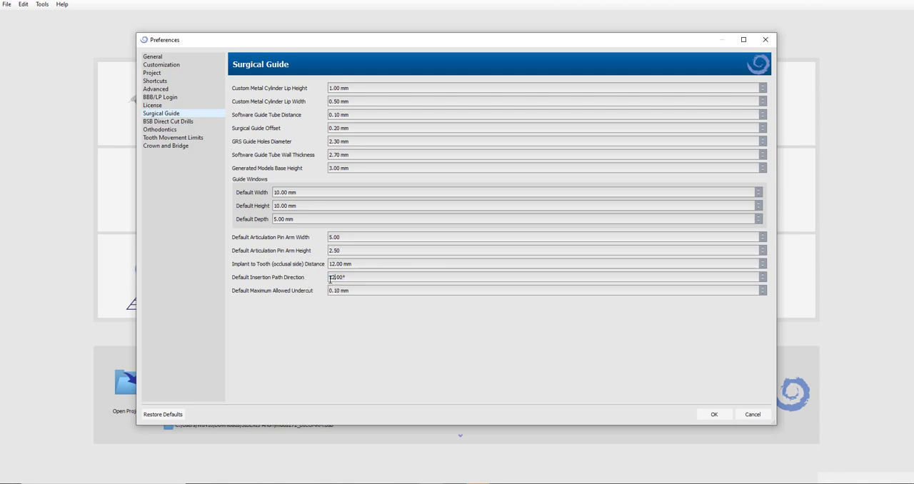
pyautogui.moveTo(353, 277)
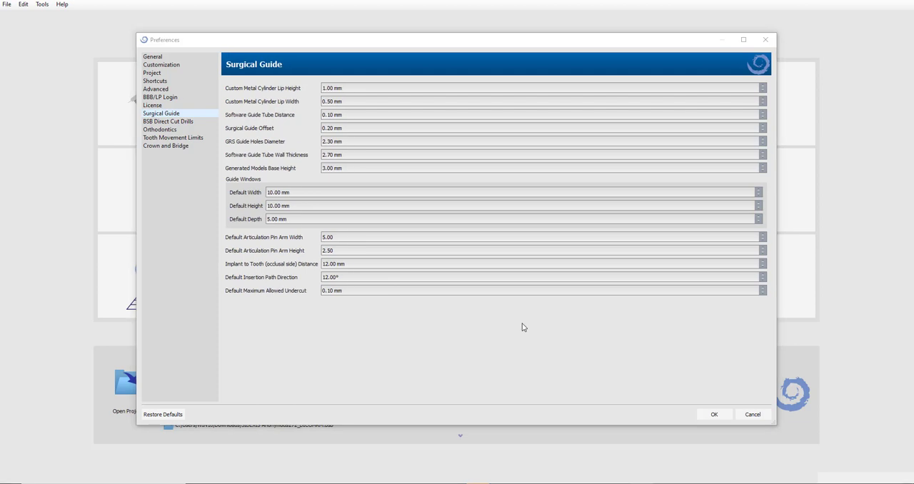
pyautogui.moveTo(146, 71)
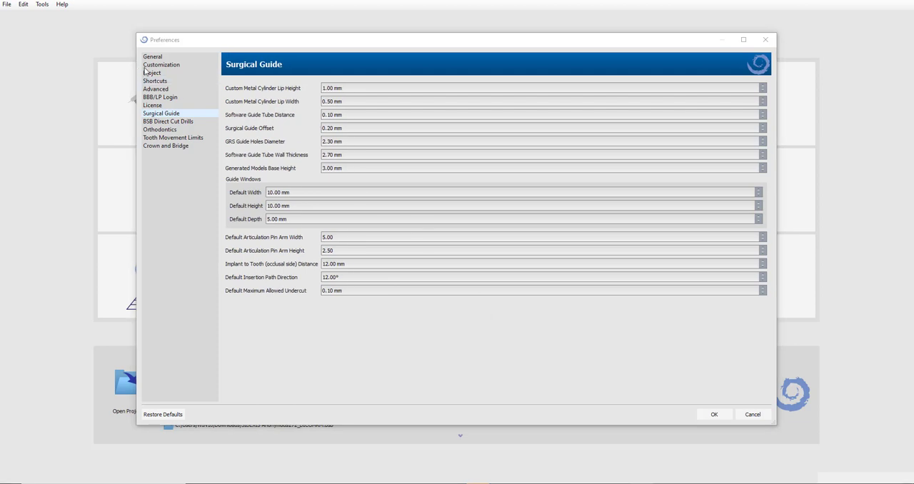
# - Review the Export File Format choices on the Customization page and pick one
pyautogui.click(160, 66)
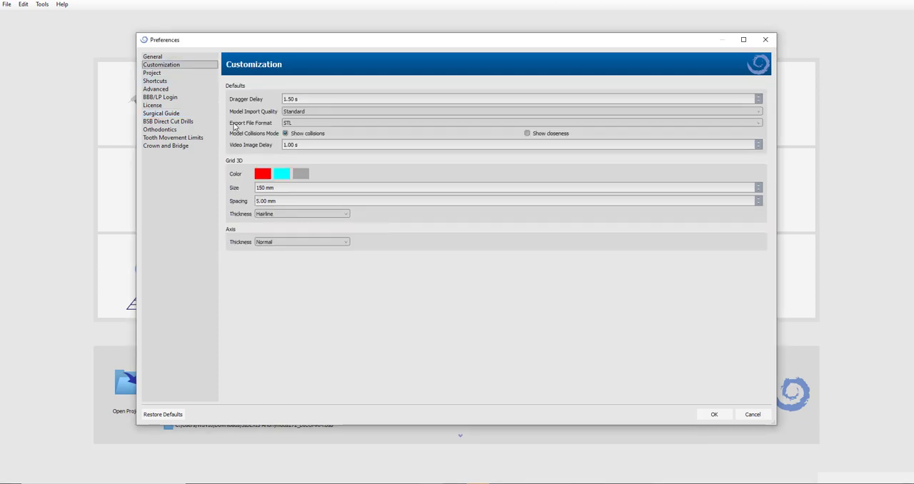
pyautogui.moveTo(287, 123)
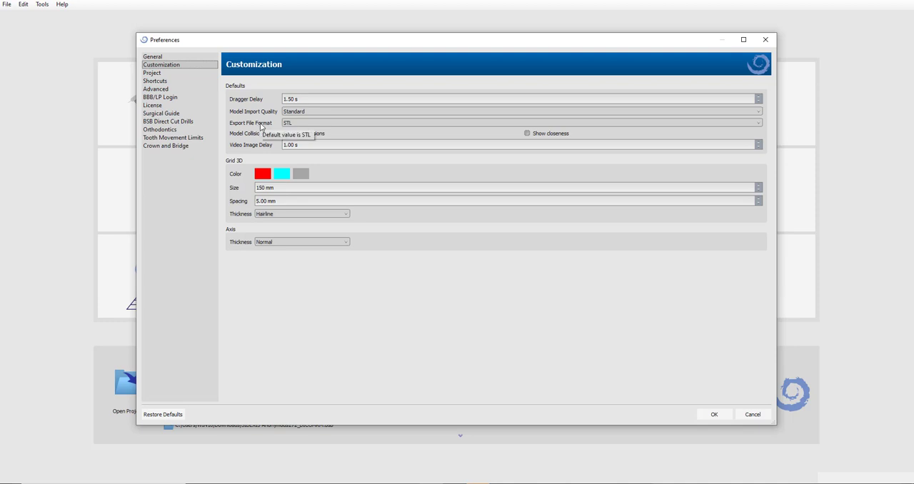
pyautogui.click(757, 123)
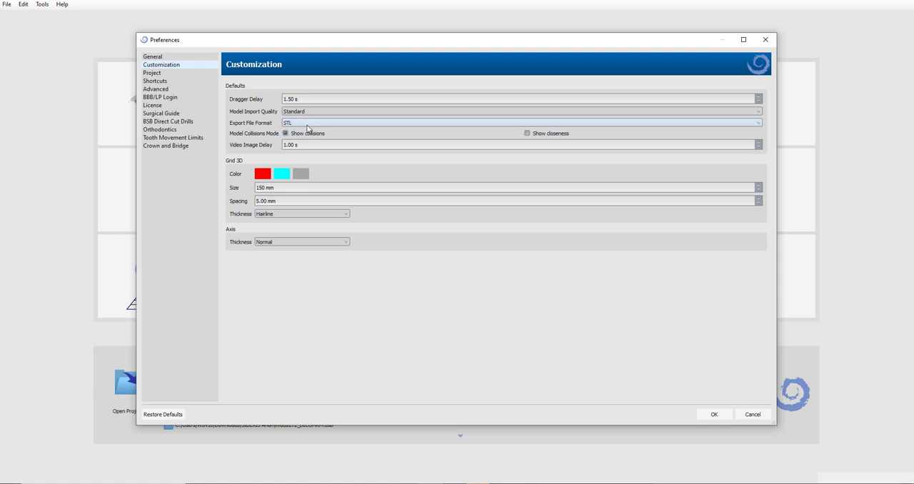
pyautogui.click(757, 123)
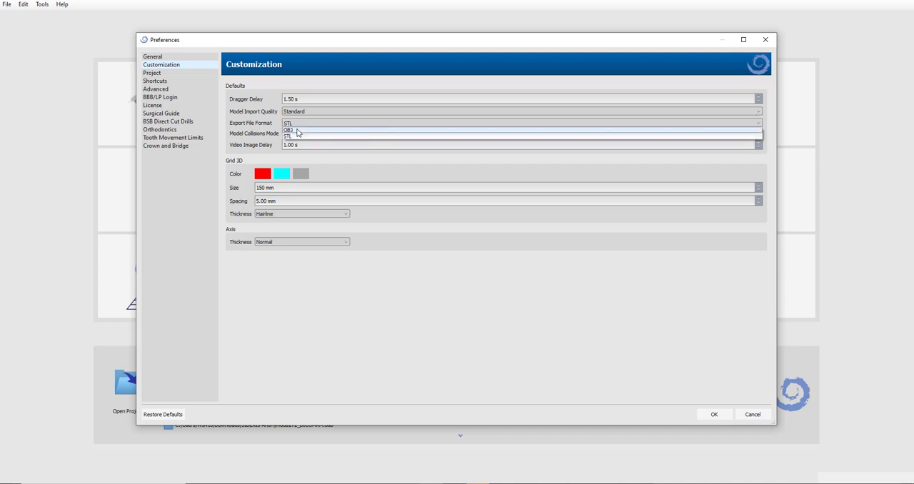
pyautogui.click(298, 130)
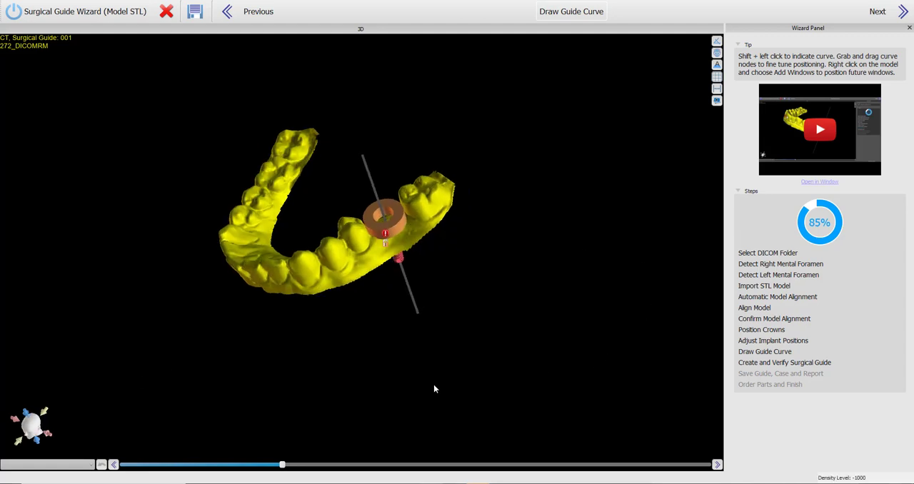
pyautogui.moveTo(435, 388); pyautogui.dragTo(411, 389)
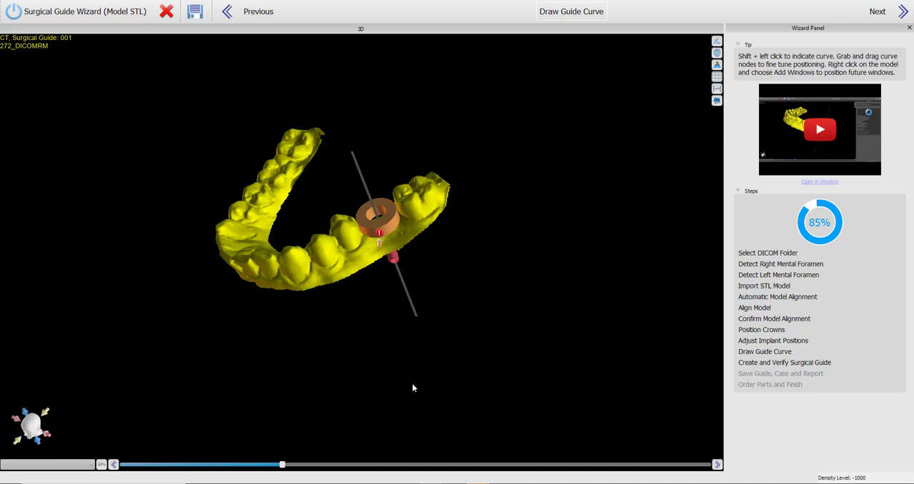
pyautogui.moveTo(150, 368)
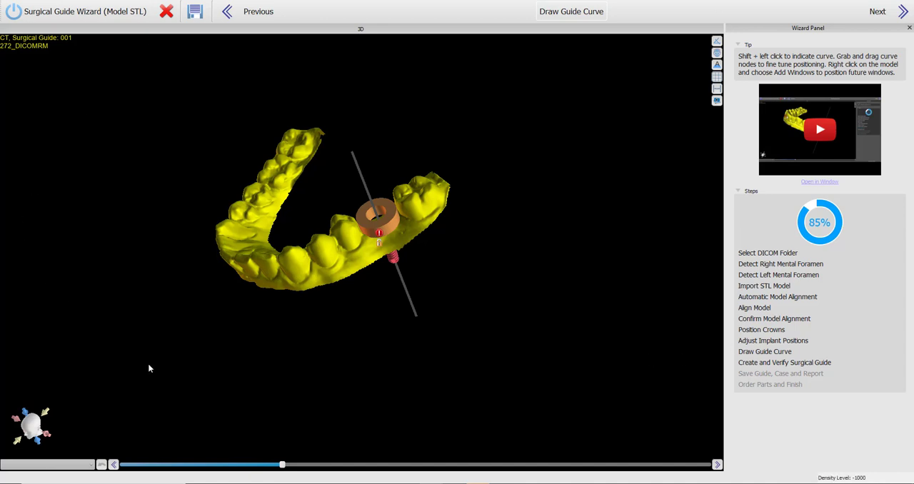
pyautogui.moveTo(456, 404)
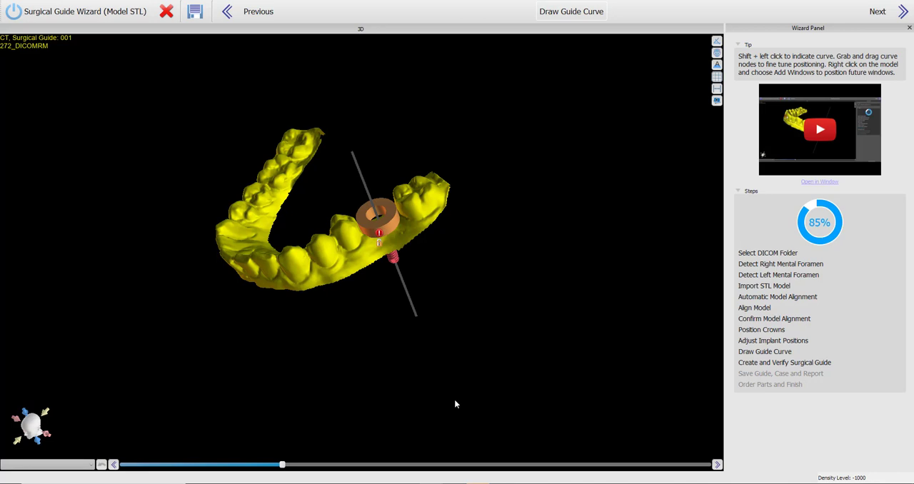
pyautogui.moveTo(911, 242)
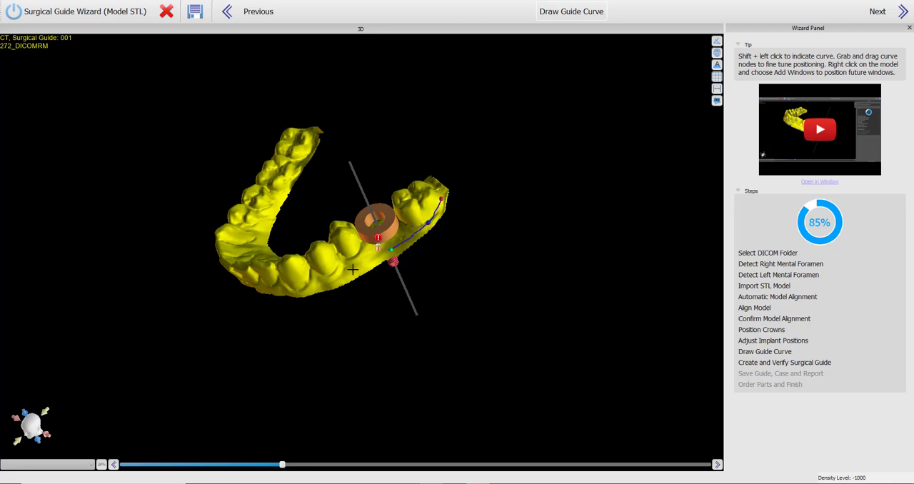
# - Lay the guide curve along the right side of the arch and check it from above
pyautogui.moveTo(351, 270); pyautogui.dragTo(326, 299)
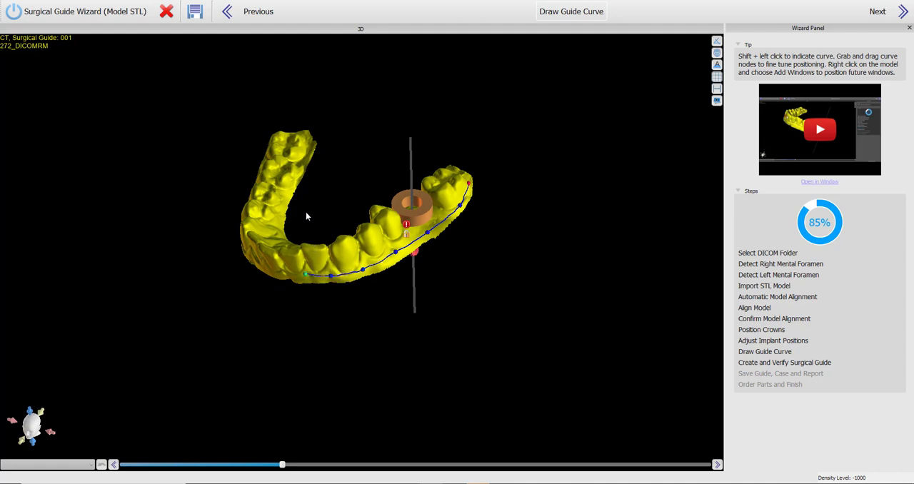
pyautogui.moveTo(307, 216); pyautogui.dragTo(383, 325)
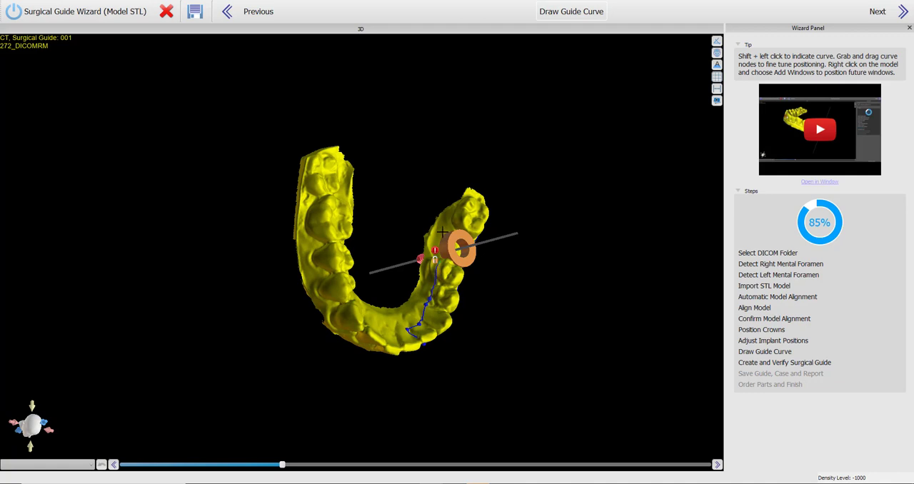
pyautogui.moveTo(460, 249); pyautogui.dragTo(420, 266)
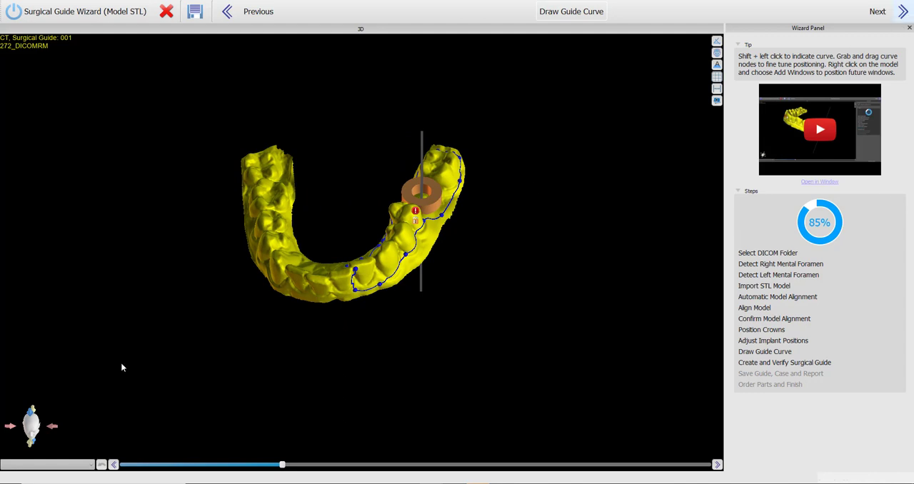
# - Advance the wizard to the Create and Verify Surgical Guide step
pyautogui.click(877, 11)
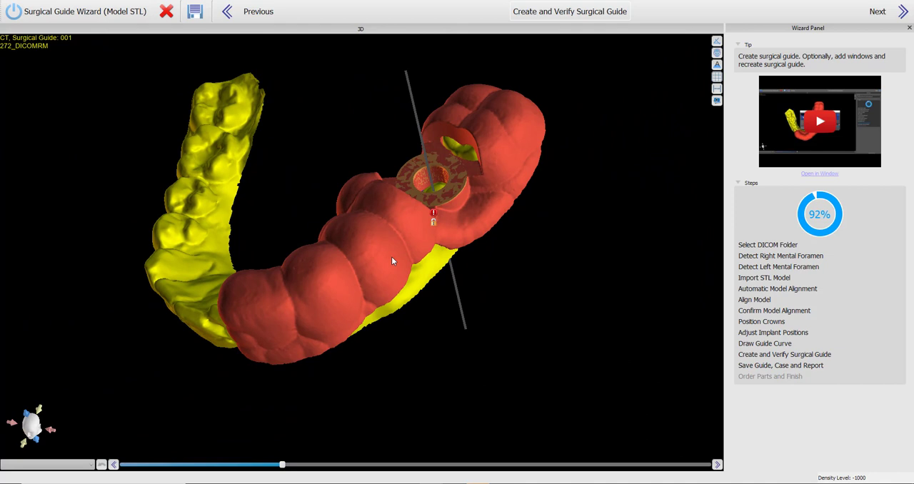
pyautogui.moveTo(838, 40)
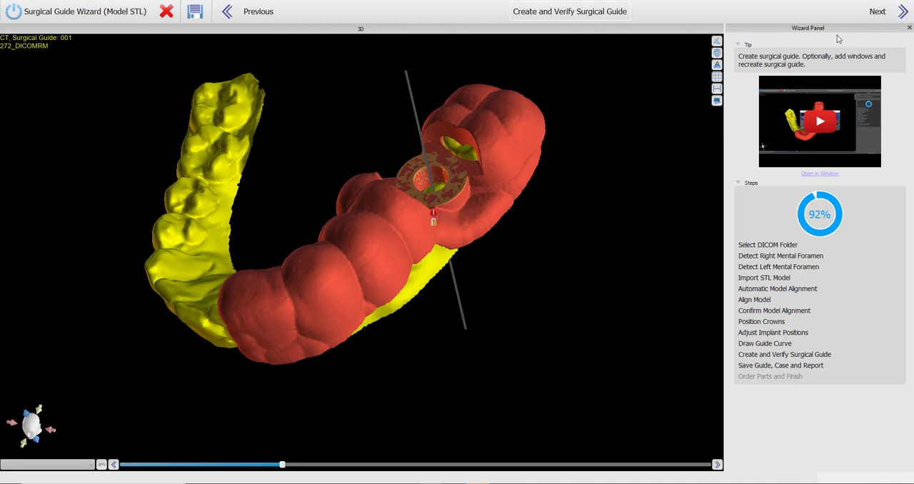
pyautogui.moveTo(203, 366)
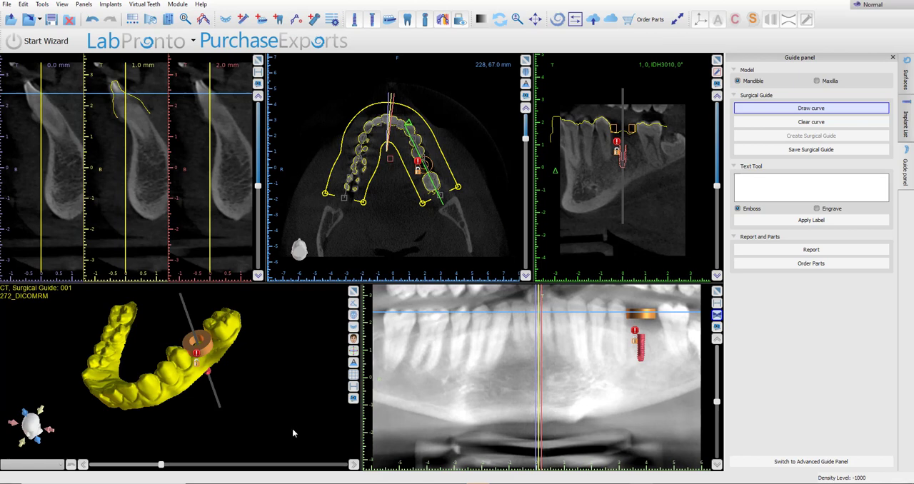
pyautogui.moveTo(353, 292)
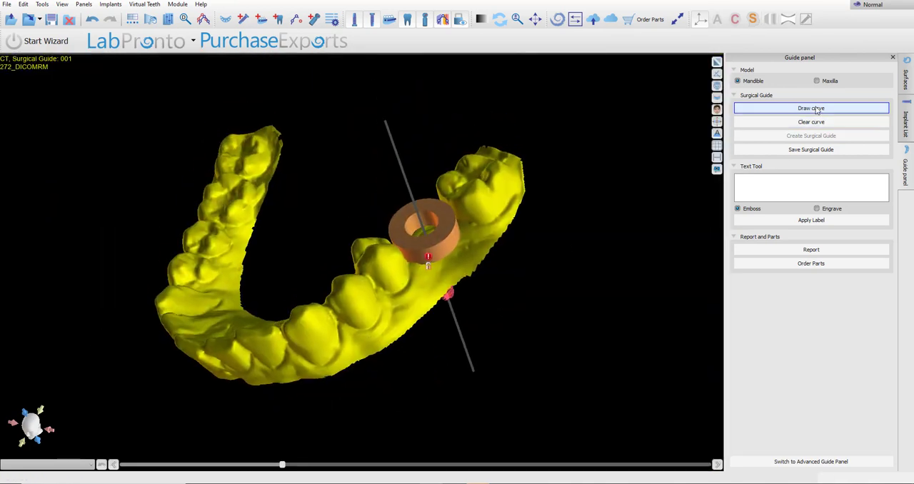
pyautogui.moveTo(560, 195)
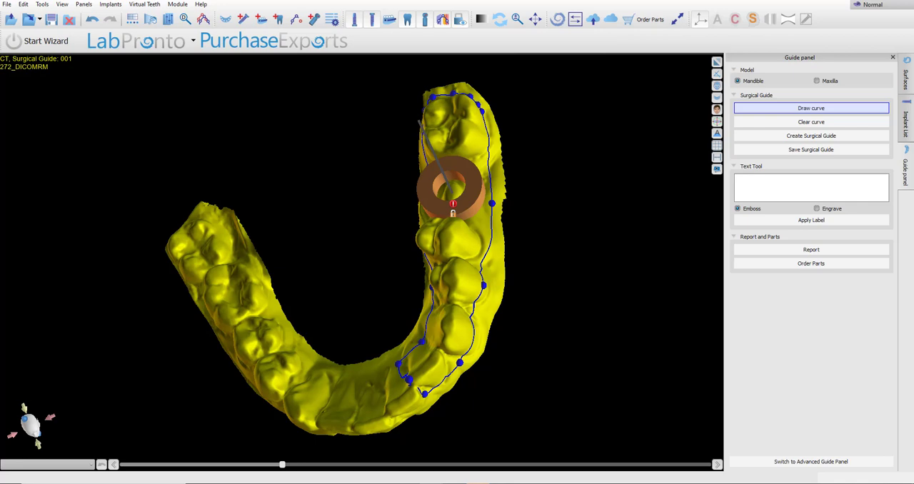
# - Create the surgical guide from the curve and inspect the blue result from below and above
pyautogui.click(811, 136)
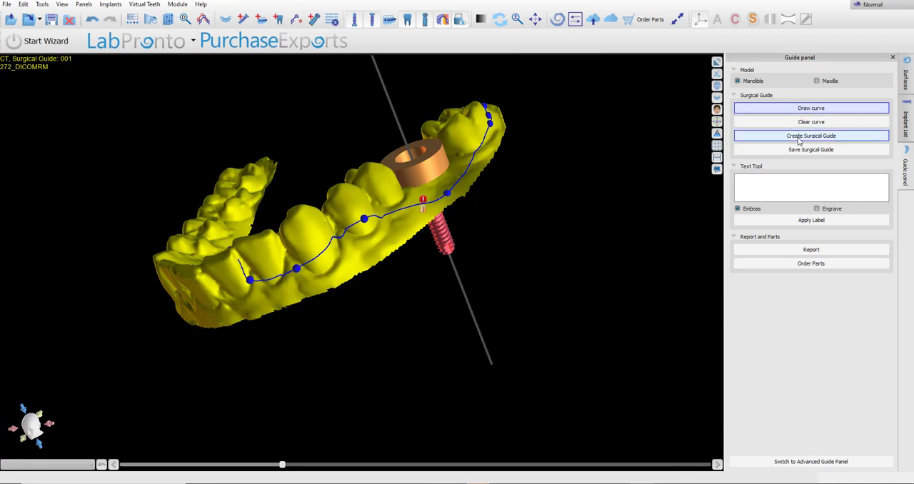
pyautogui.click(811, 136)
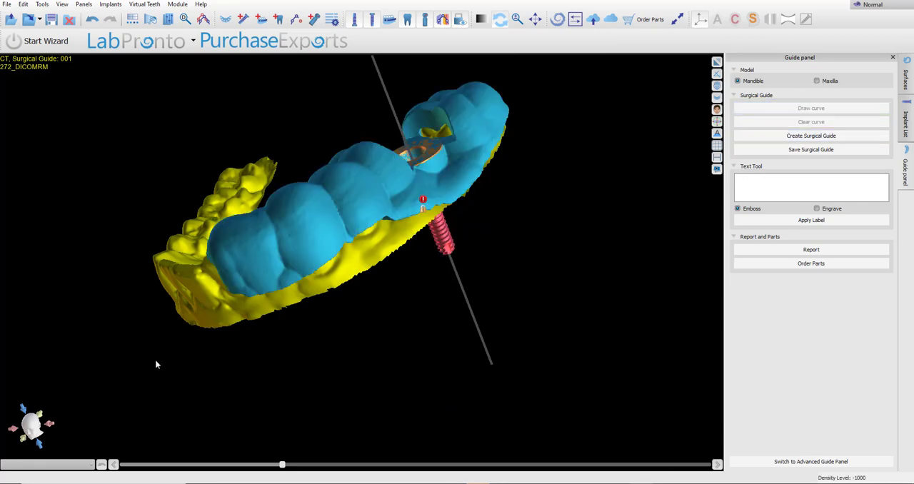
pyautogui.moveTo(157, 364); pyautogui.dragTo(657, 332)
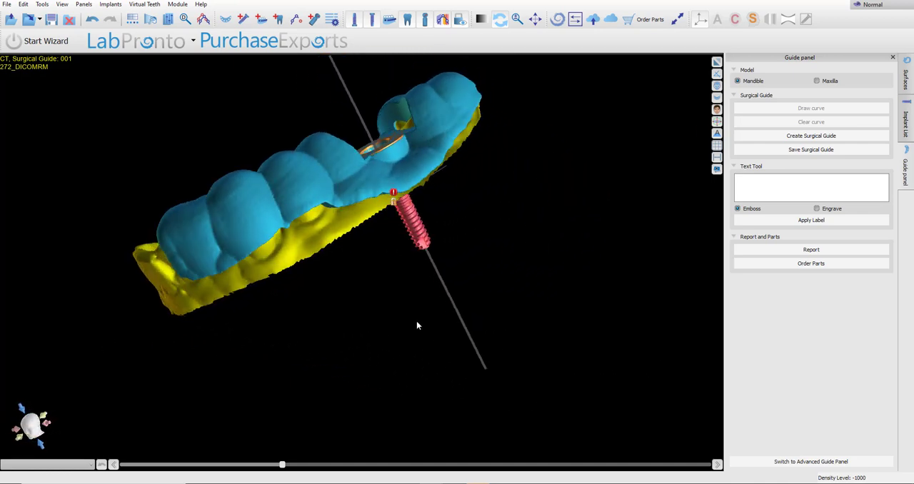
pyautogui.moveTo(417, 326); pyautogui.dragTo(450, 412)
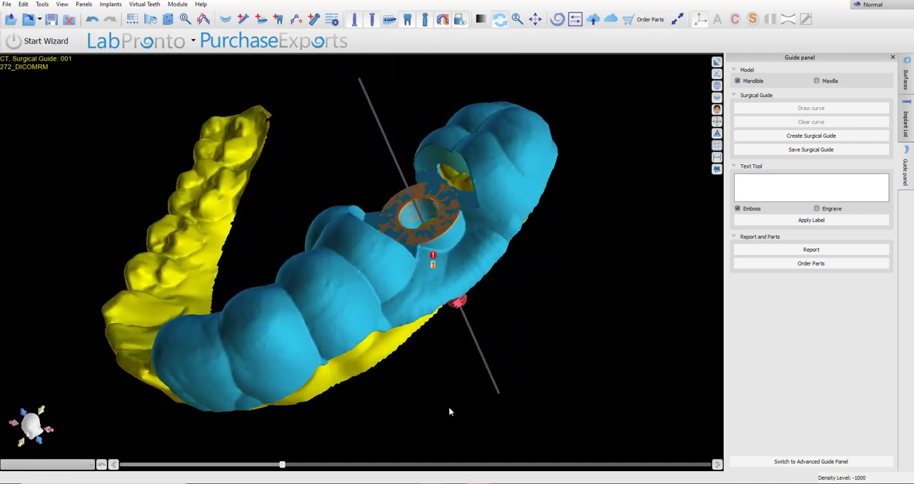
pyautogui.moveTo(450, 411); pyautogui.dragTo(390, 366)
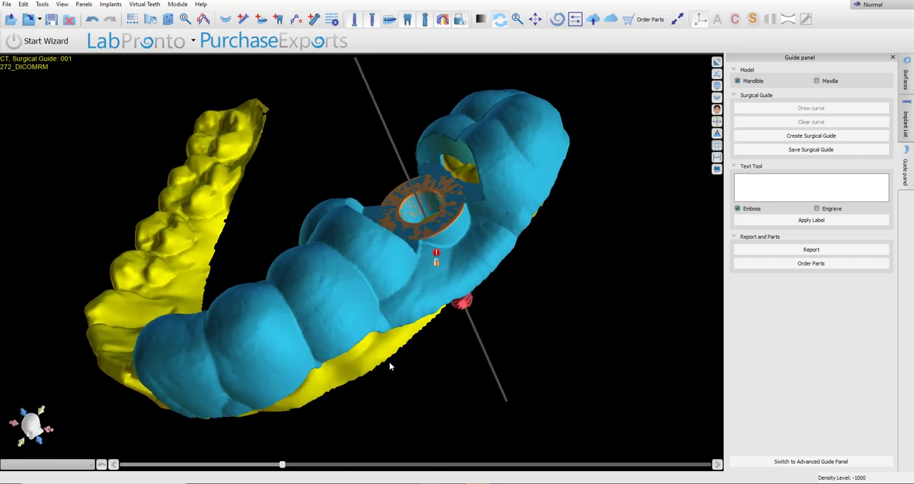
pyautogui.click(811, 462)
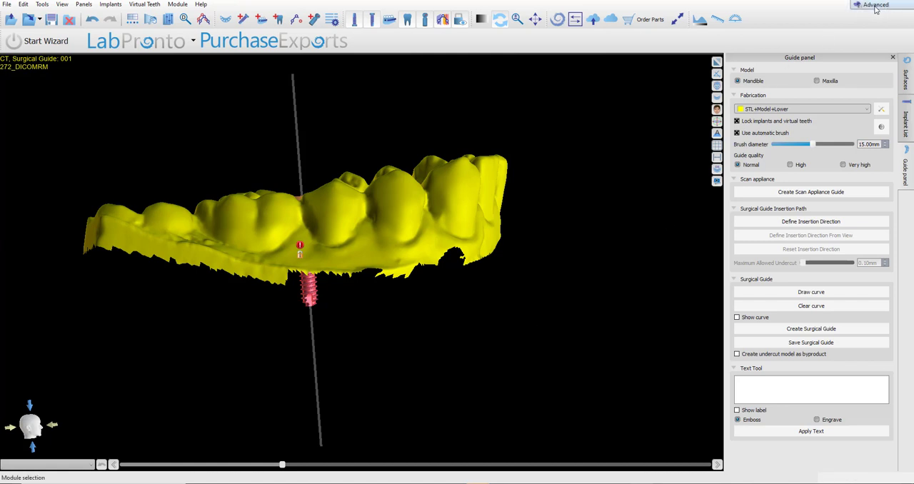
# - Switch to the Advanced Guide Panel and dismiss the guide preferences that appear
pyautogui.click(811, 222)
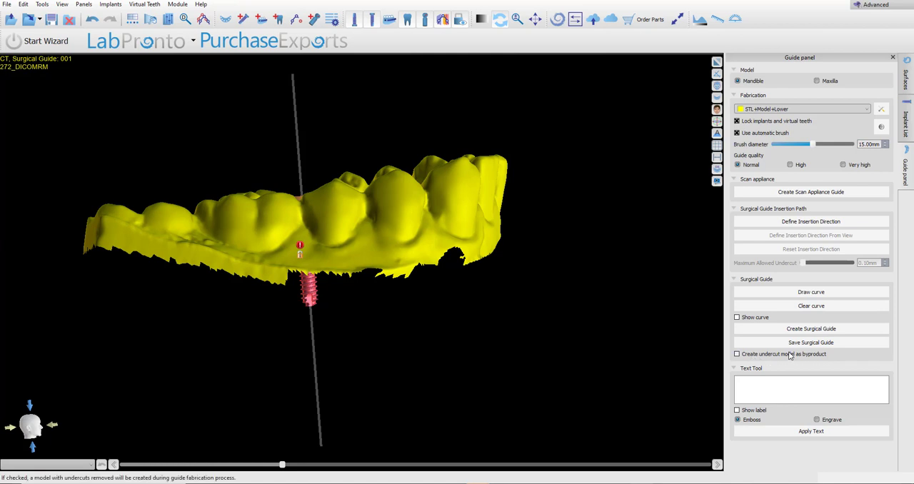
pyautogui.moveTo(760, 354)
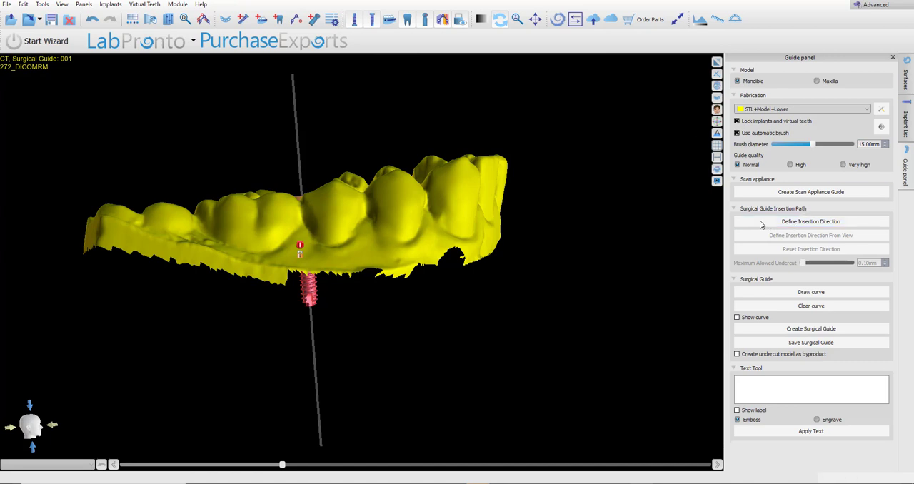
pyautogui.click(811, 222)
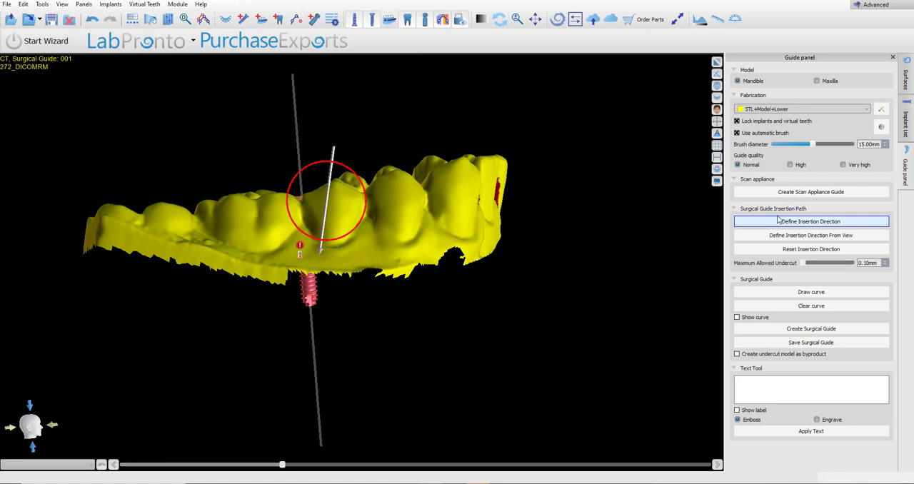
pyautogui.click(811, 220)
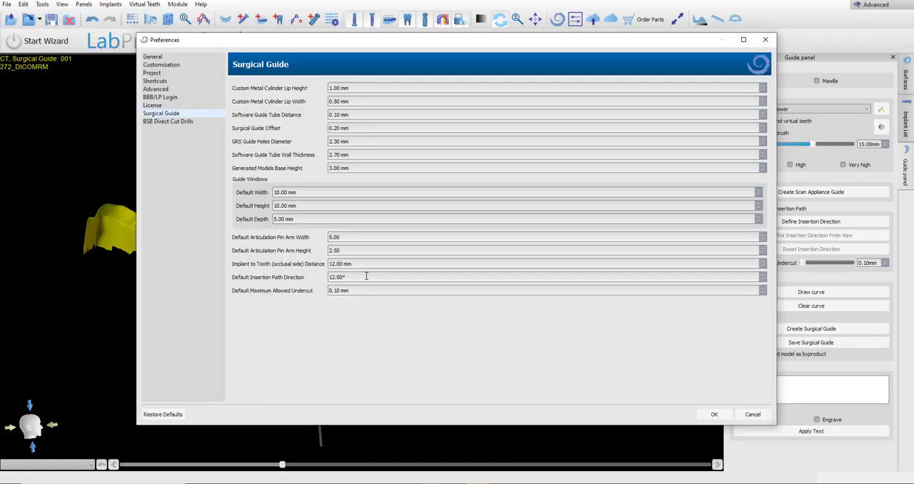
pyautogui.click(714, 414)
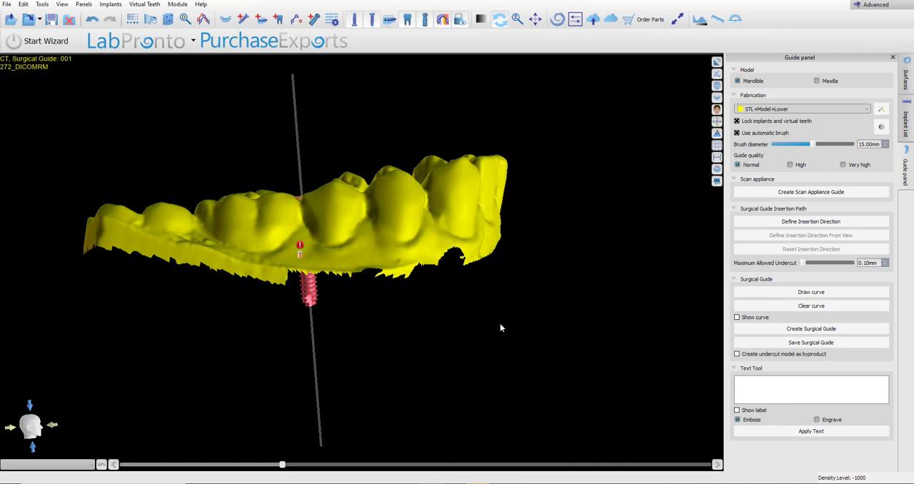
# - Define the guide's insertion direction from the current view
pyautogui.click(811, 221)
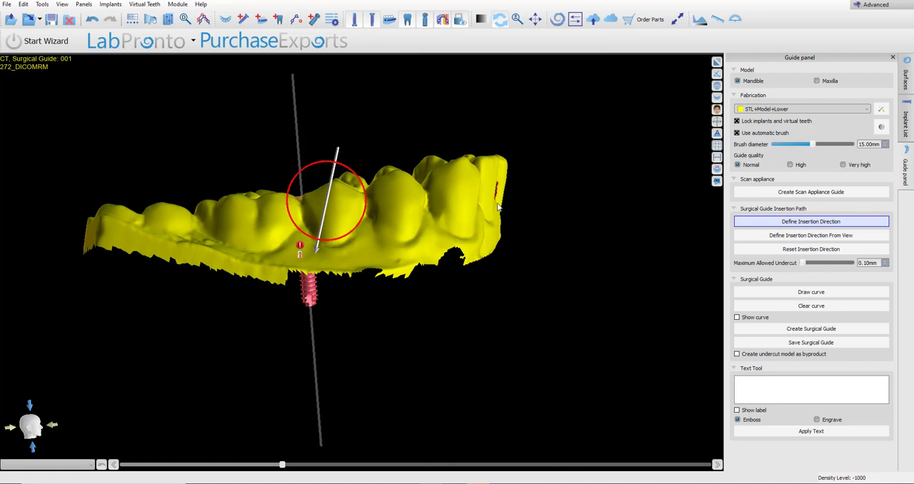
pyautogui.moveTo(552, 140)
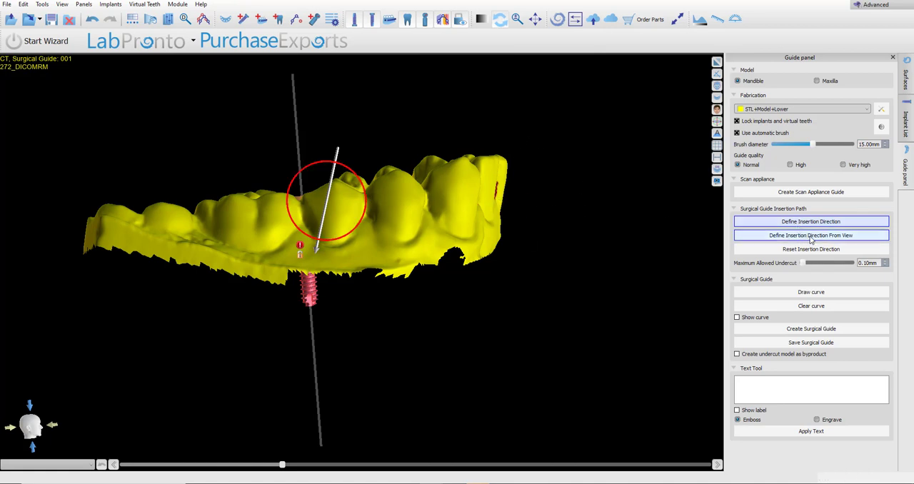
pyautogui.click(811, 221)
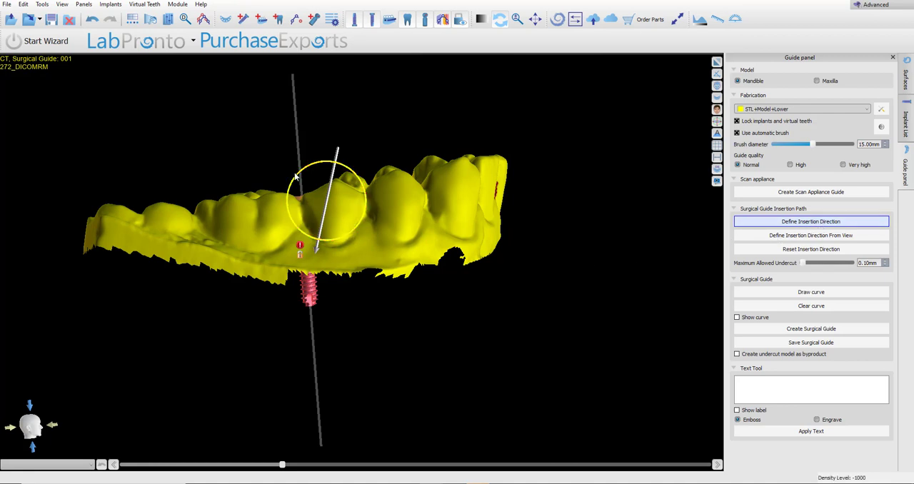
pyautogui.moveTo(331, 164)
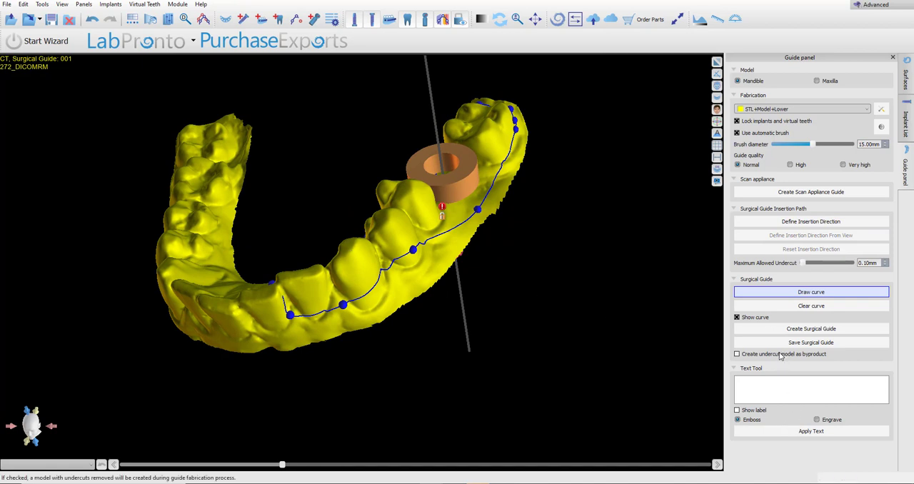
pyautogui.moveTo(749, 354)
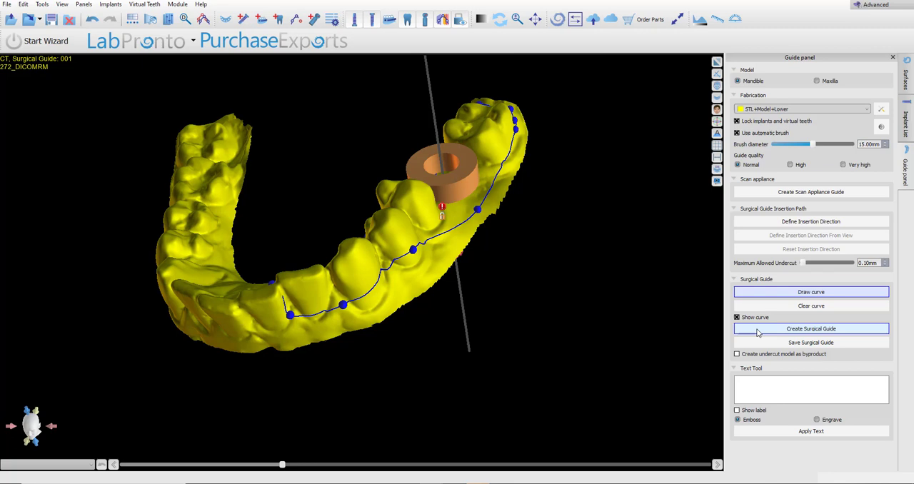
# - Create the surgical guide with sleeve over the redrawn curve from the advanced panel
pyautogui.click(811, 329)
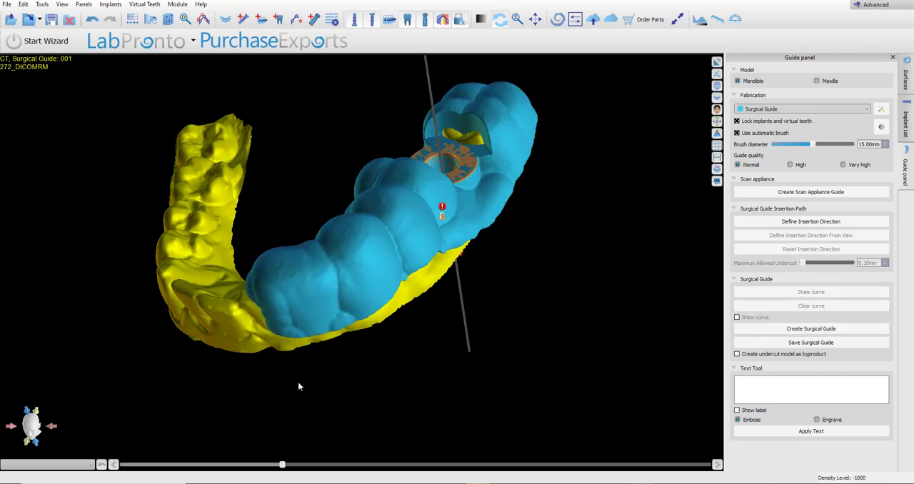
pyautogui.moveTo(352, 268)
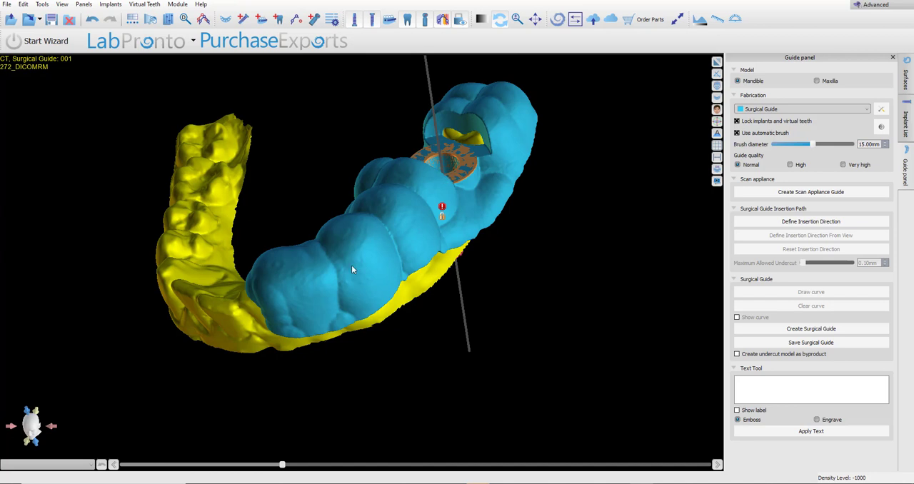
pyautogui.moveTo(320, 380)
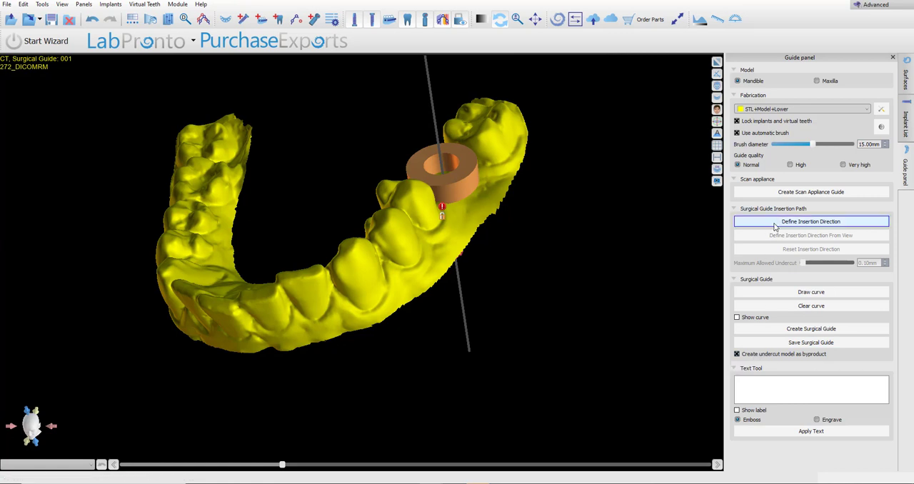
# - Enable Create undercut model as byproduct and create the guide with its red undercut model
pyautogui.click(811, 221)
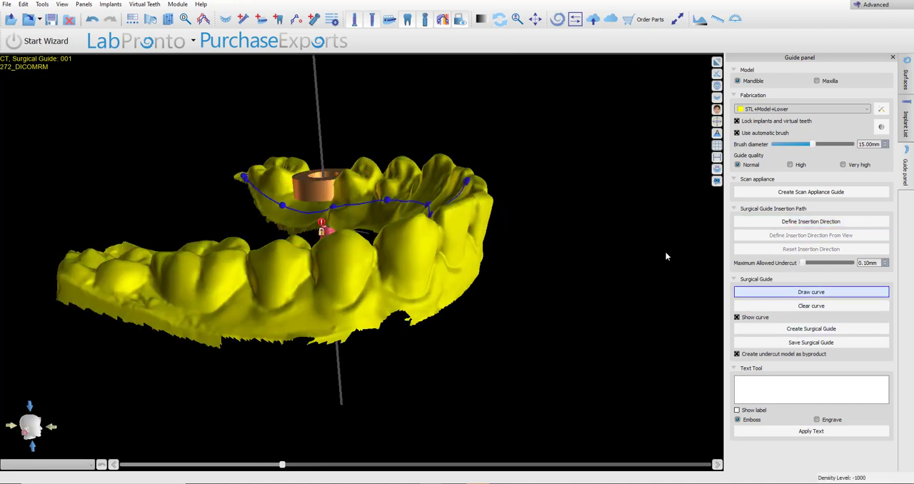
pyautogui.click(811, 328)
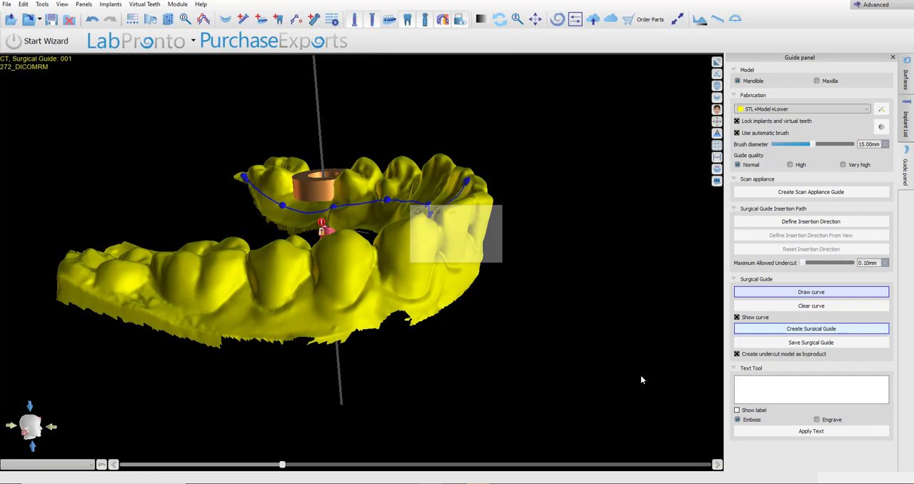
pyautogui.click(811, 328)
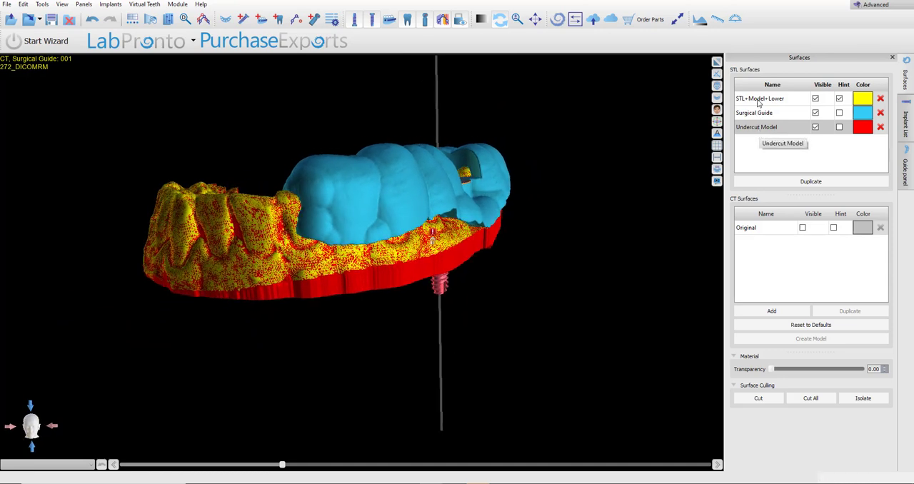
pyautogui.moveTo(745, 147)
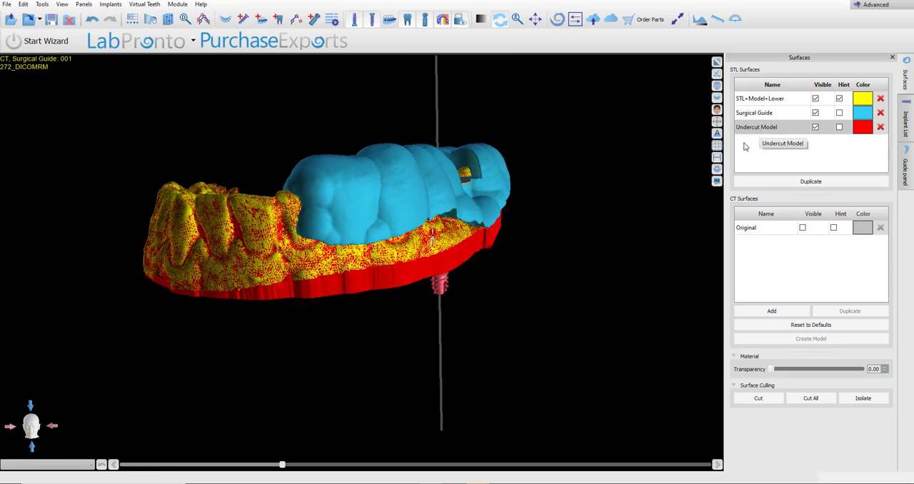